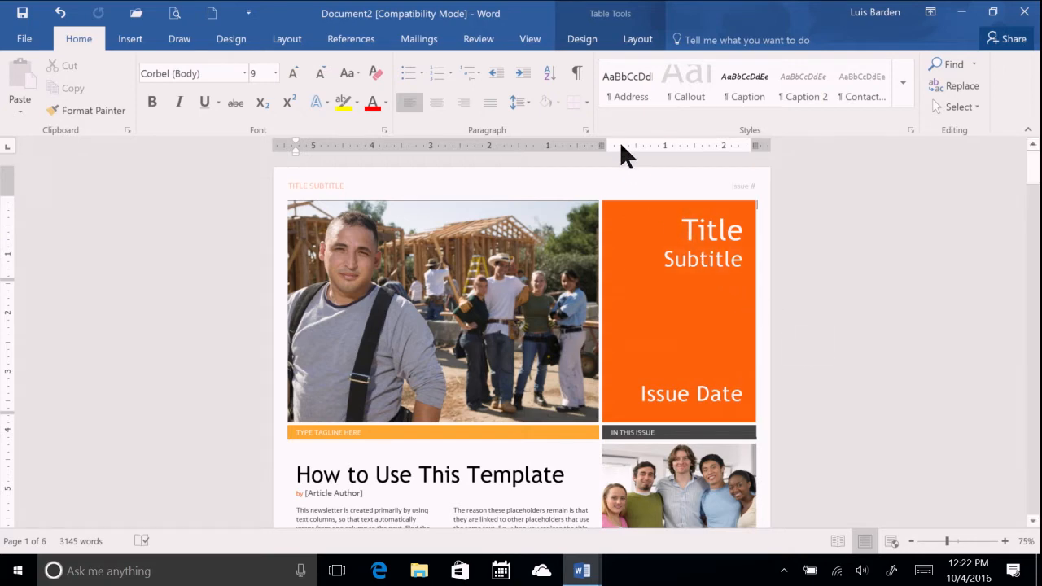
Switch to the View ribbon to reach the document view options.
{"action": "left_click", "coordinate": [530, 39]}
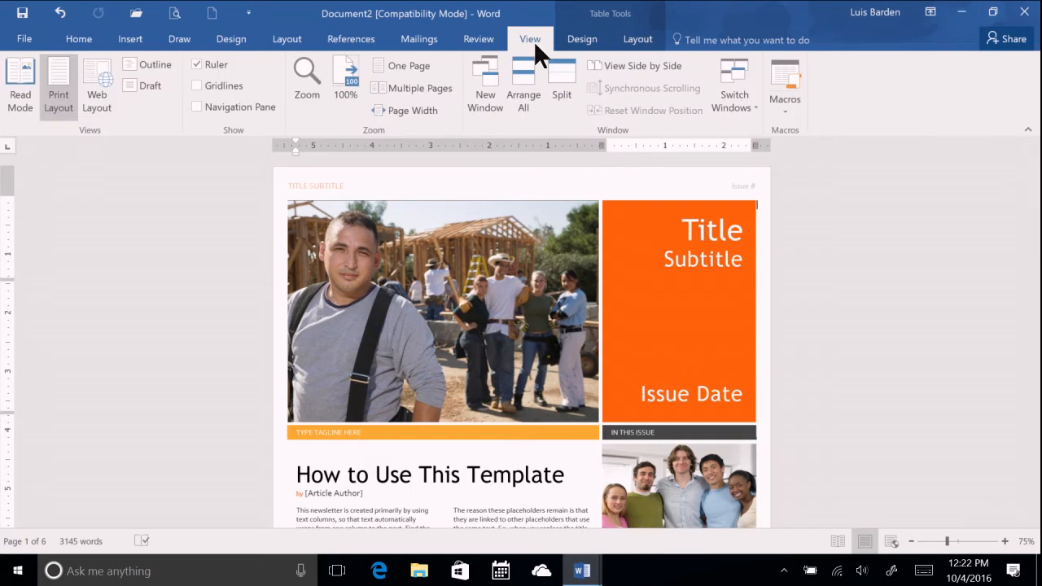
{"action": "mouse_move", "coordinate": [133, 117]}
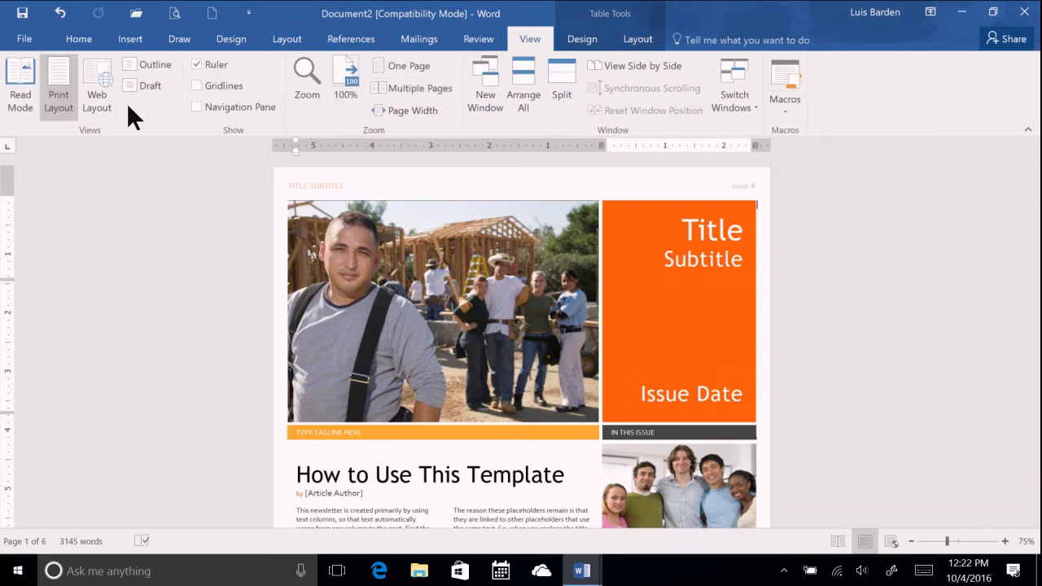
{"action": "mouse_move", "coordinate": [19, 84]}
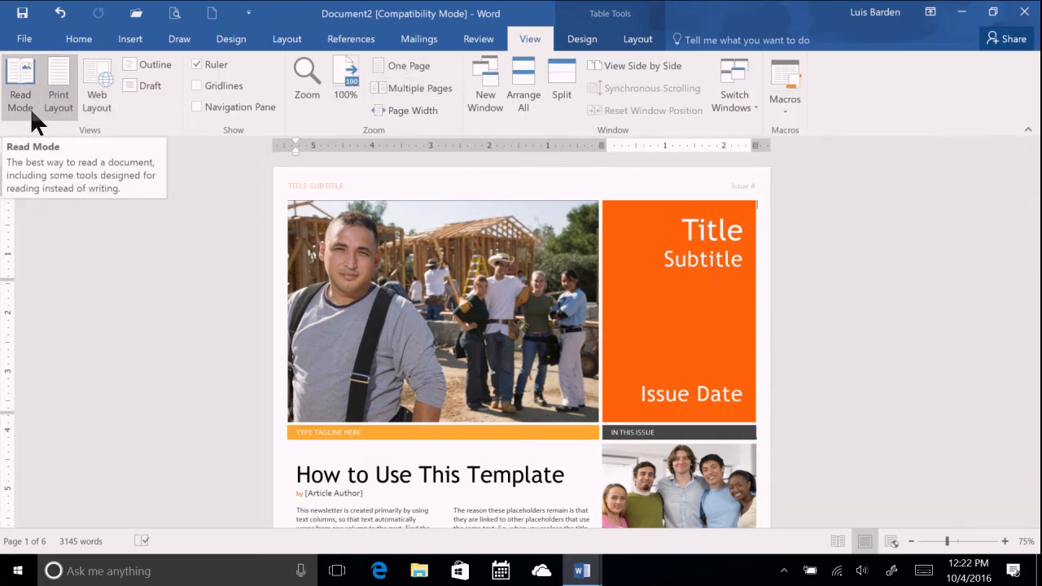
{"action": "mouse_move", "coordinate": [98, 81]}
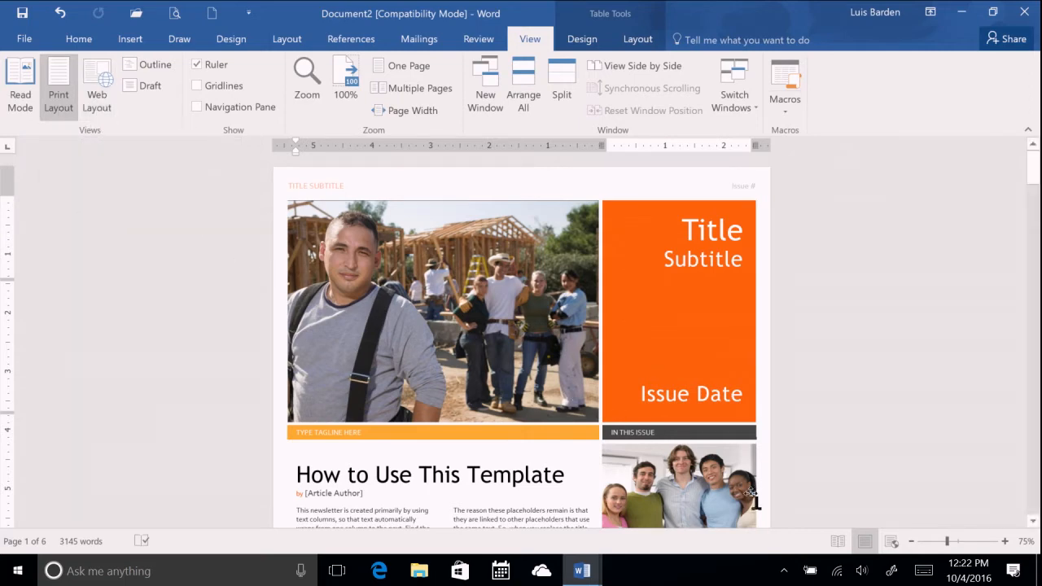
{"action": "mouse_move", "coordinate": [837, 541]}
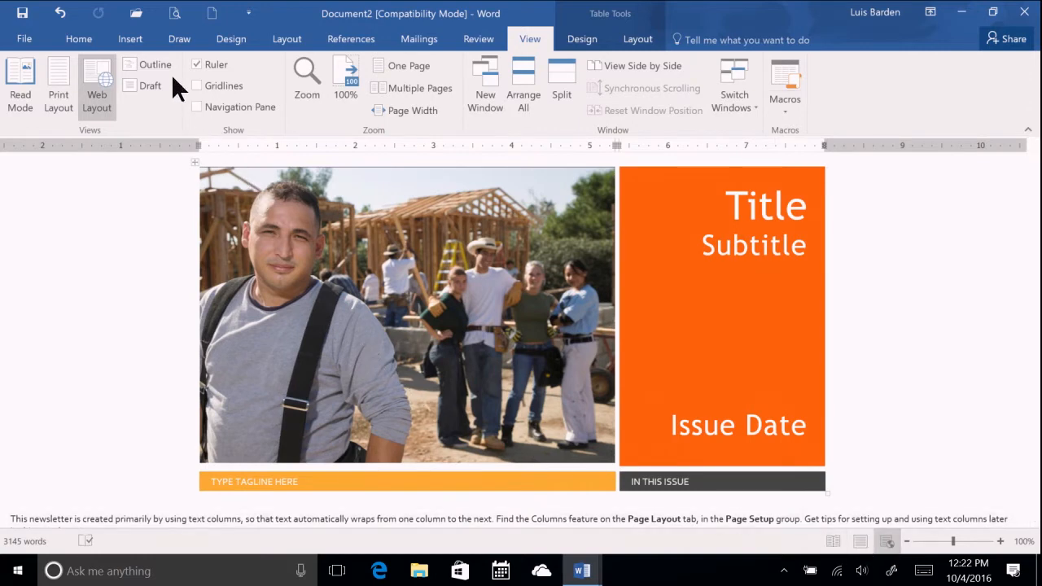
Show the newsletter in Outline view, close it back to printed pages, and return to View.
{"action": "left_click", "coordinate": [156, 63]}
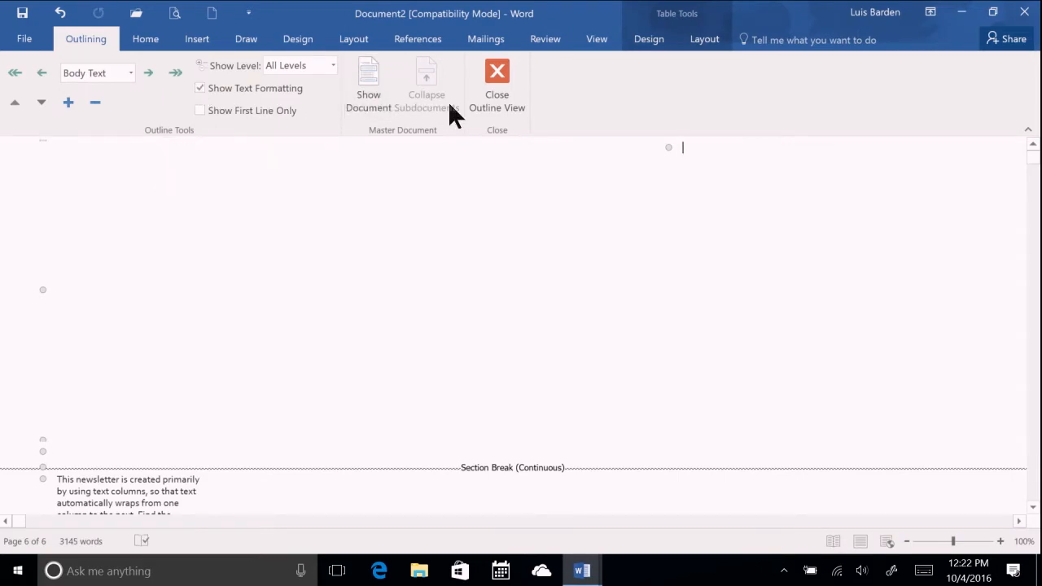
{"action": "left_click", "coordinate": [497, 84]}
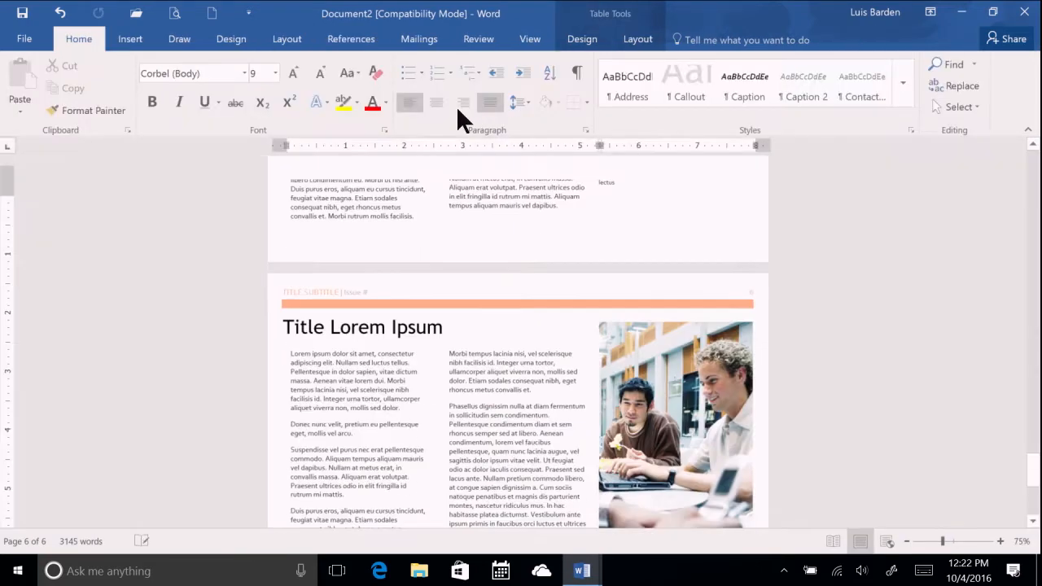
{"action": "left_click", "coordinate": [531, 39]}
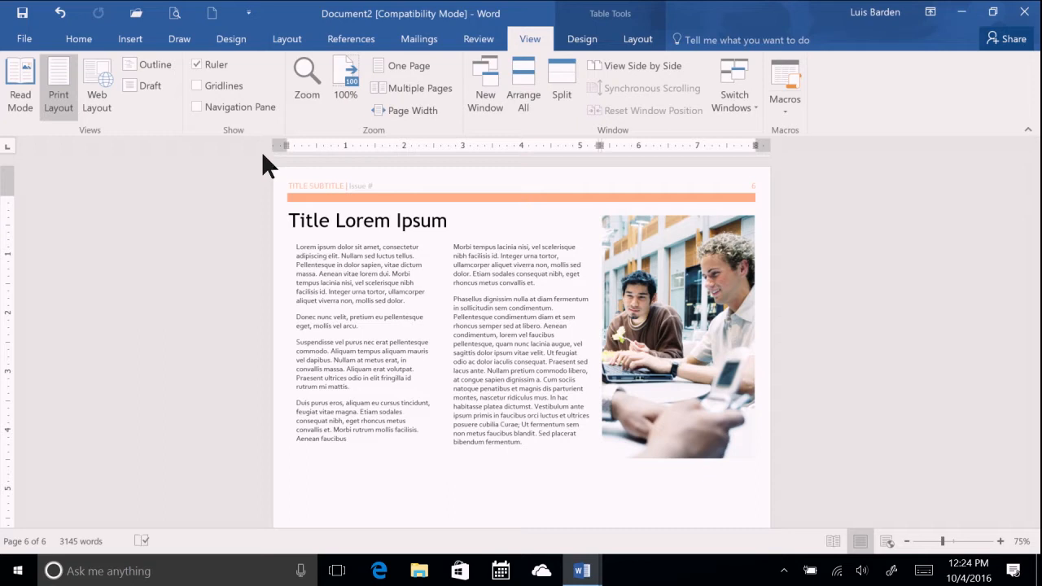
{"action": "mouse_move", "coordinate": [399, 146]}
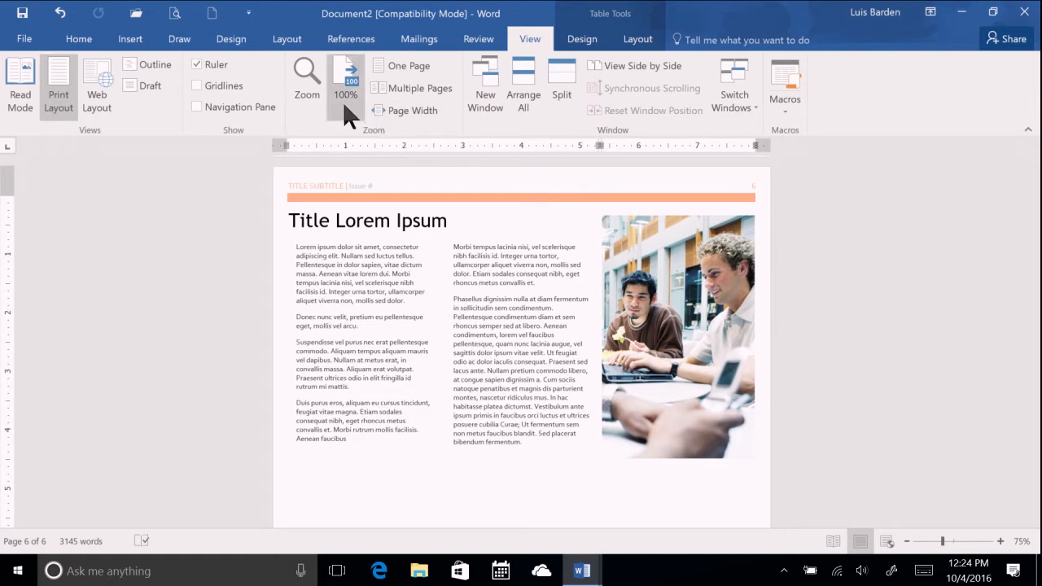
{"action": "left_click", "coordinate": [306, 78]}
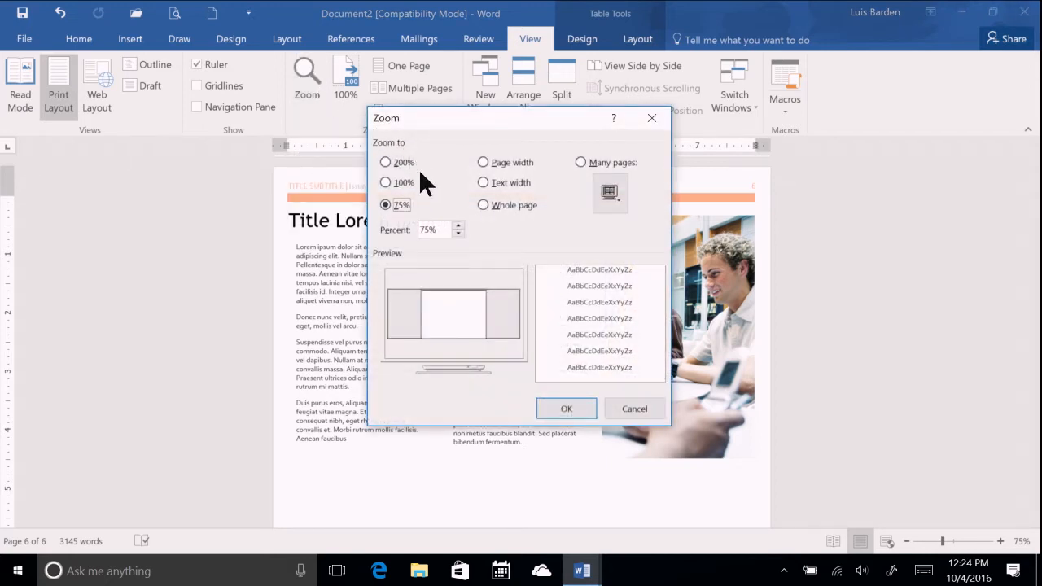
{"action": "mouse_move", "coordinate": [447, 248]}
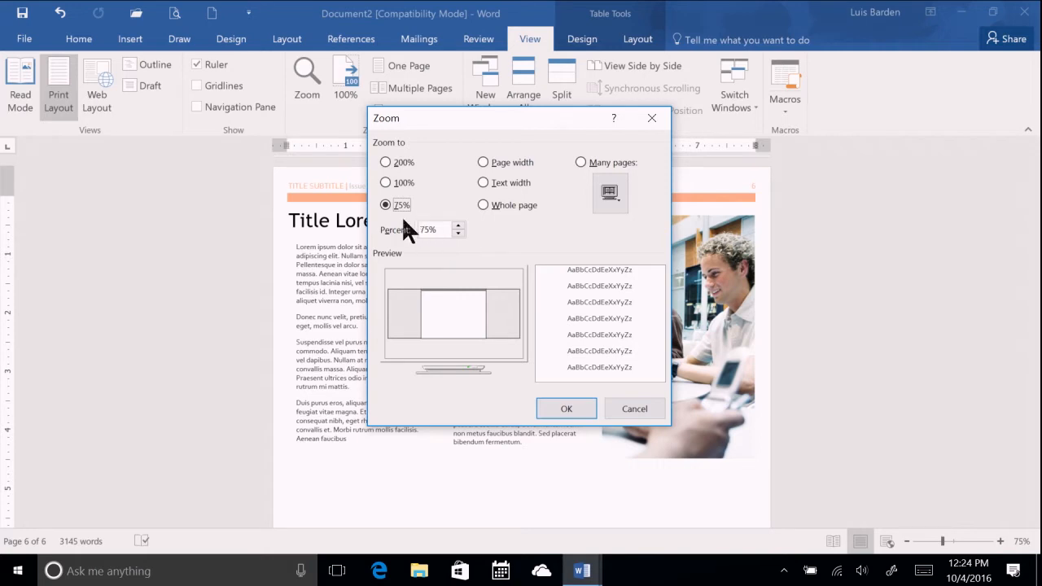
{"action": "mouse_move", "coordinate": [567, 407]}
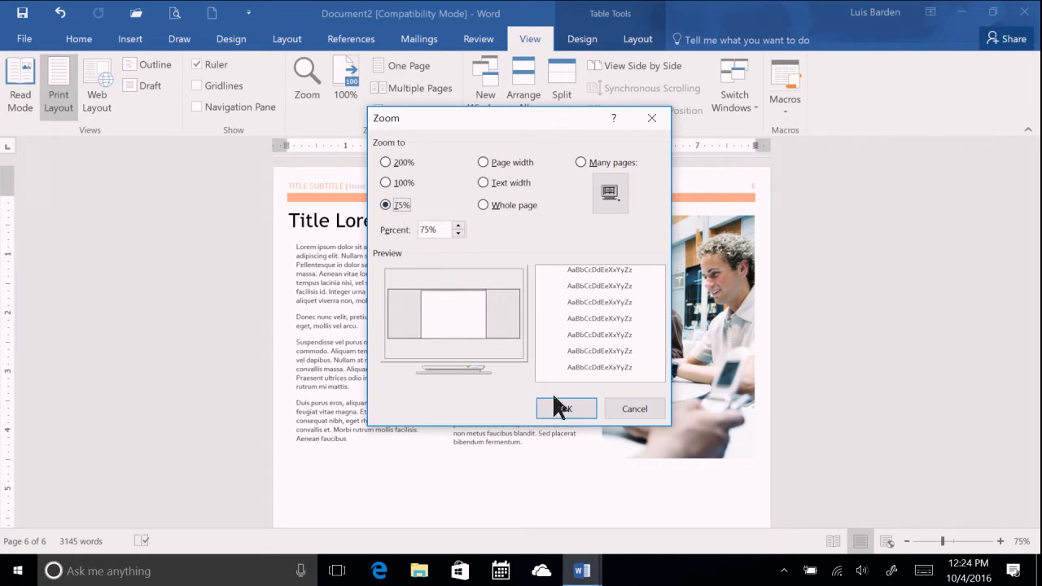
{"action": "left_click", "coordinate": [566, 408]}
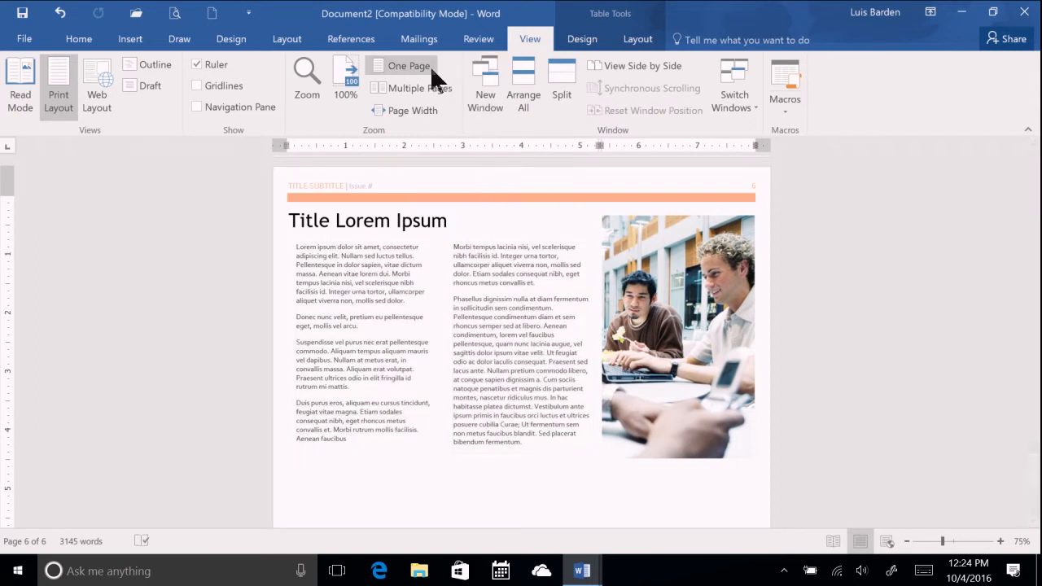
{"action": "mouse_move", "coordinate": [420, 88]}
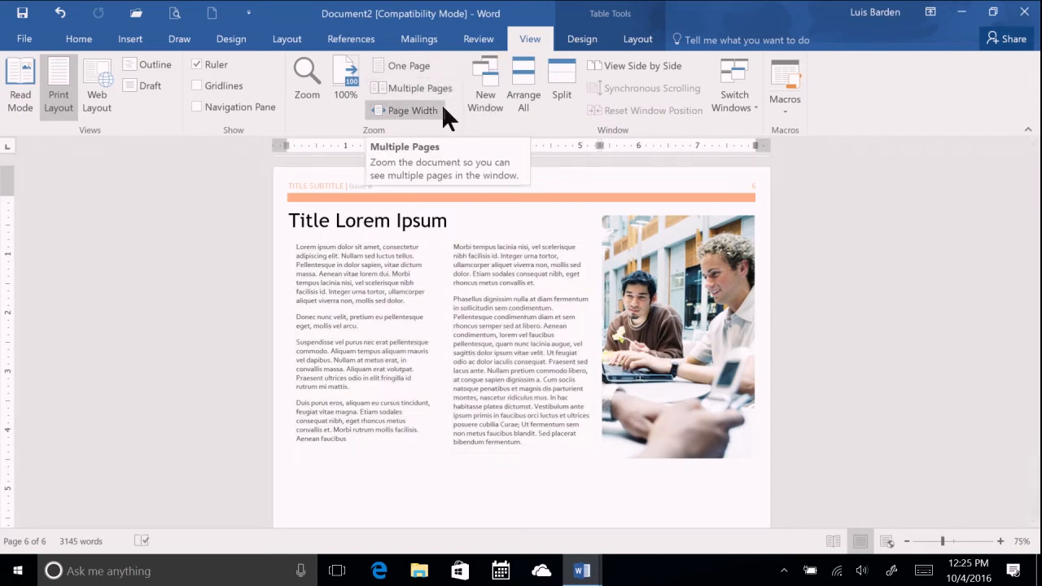
{"action": "mouse_move", "coordinate": [412, 111]}
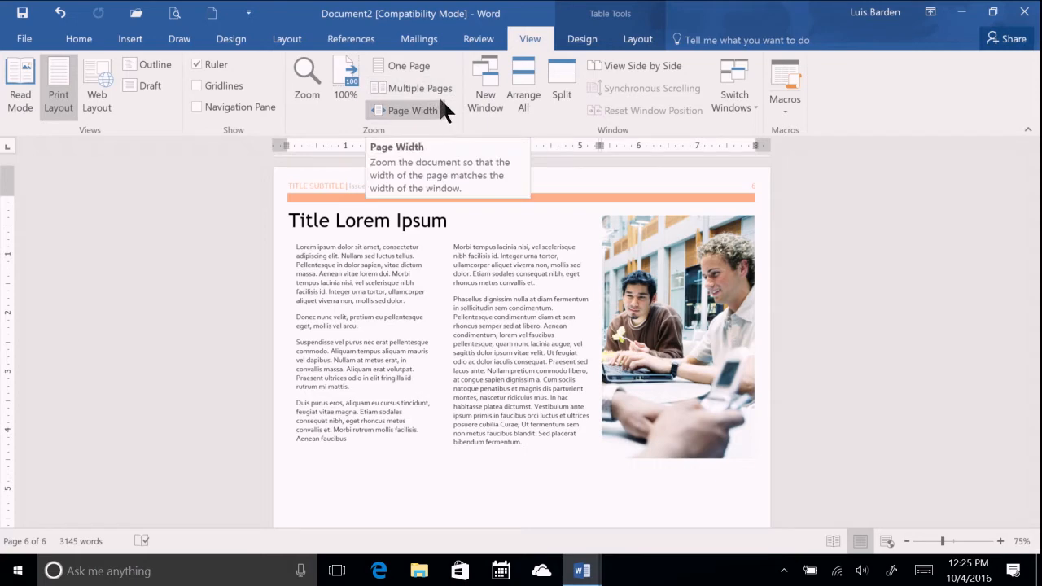
{"action": "left_click", "coordinate": [420, 88]}
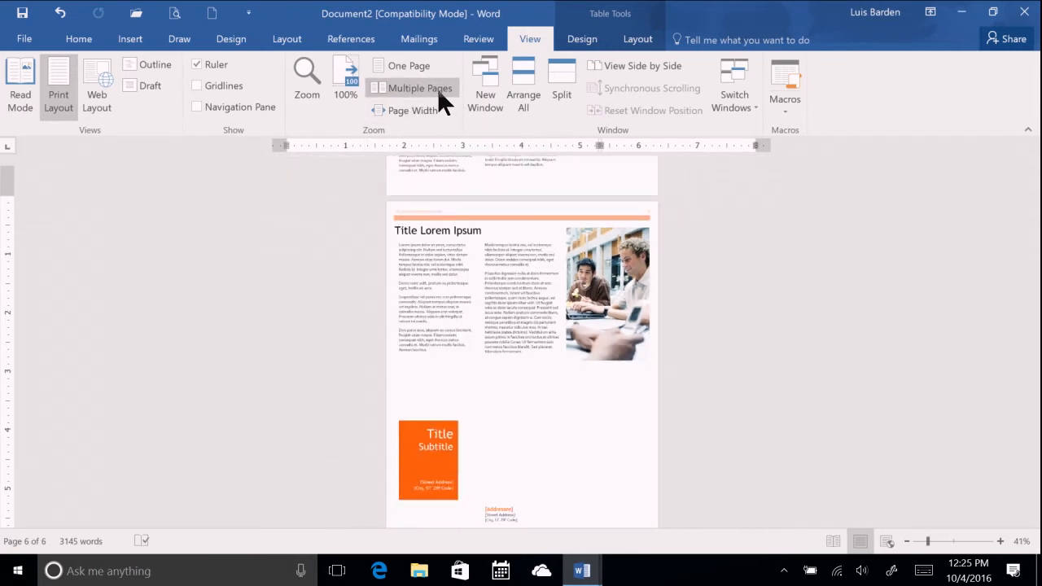
{"action": "left_click", "coordinate": [420, 88]}
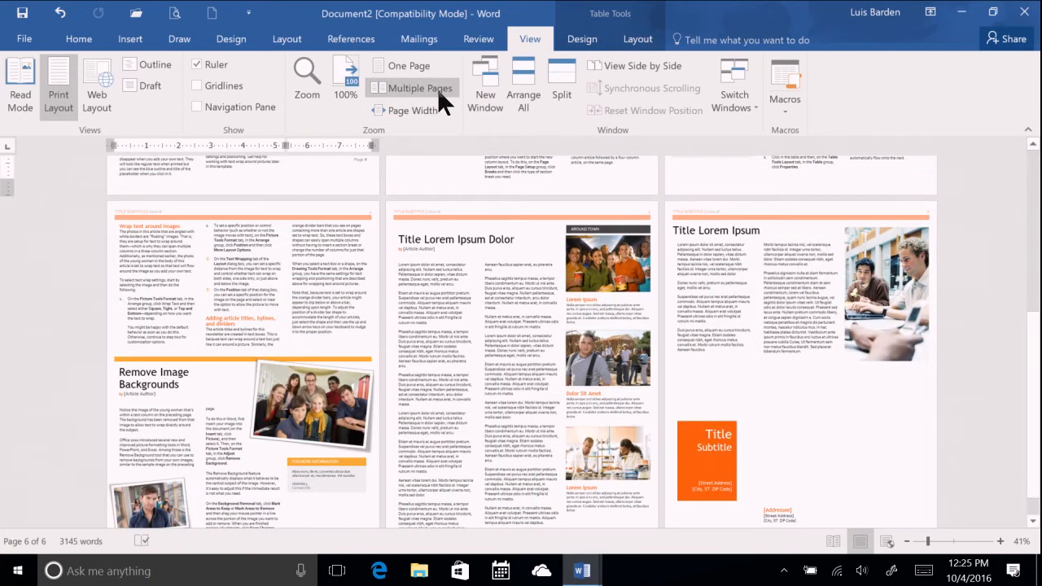
{"action": "mouse_move", "coordinate": [570, 138]}
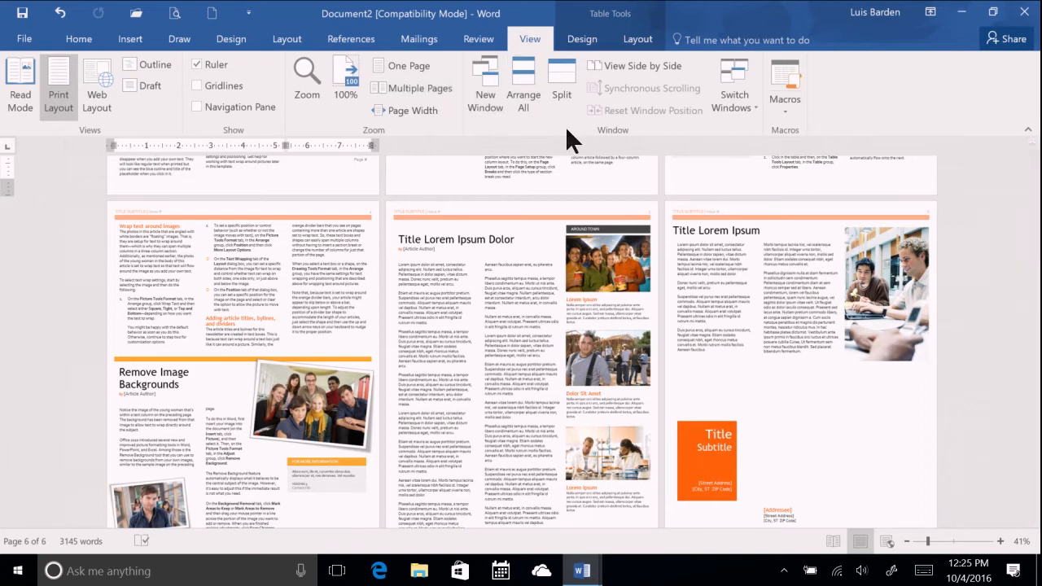
{"action": "mouse_move", "coordinate": [635, 155]}
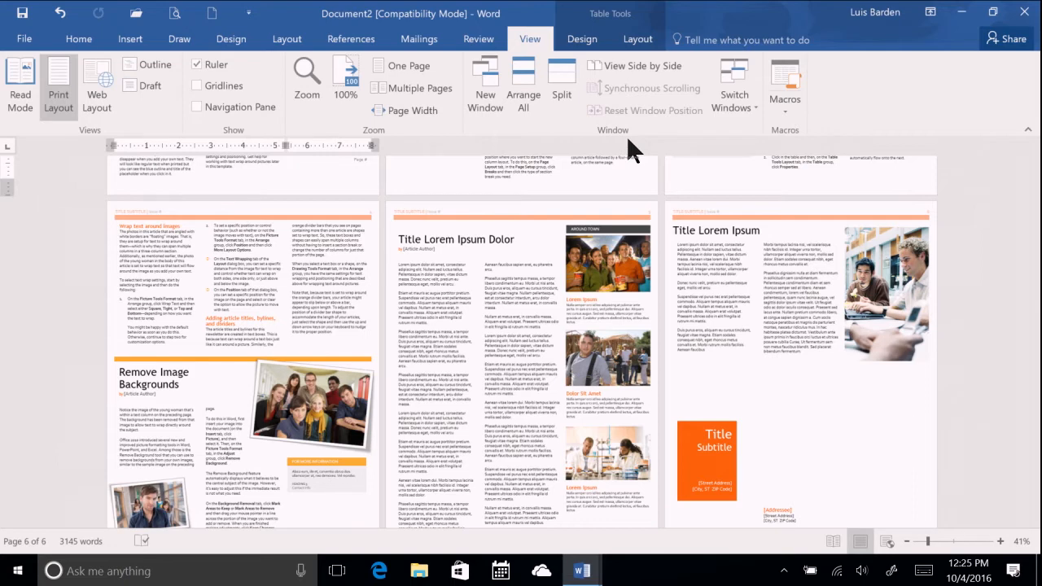
{"action": "mouse_move", "coordinate": [562, 81]}
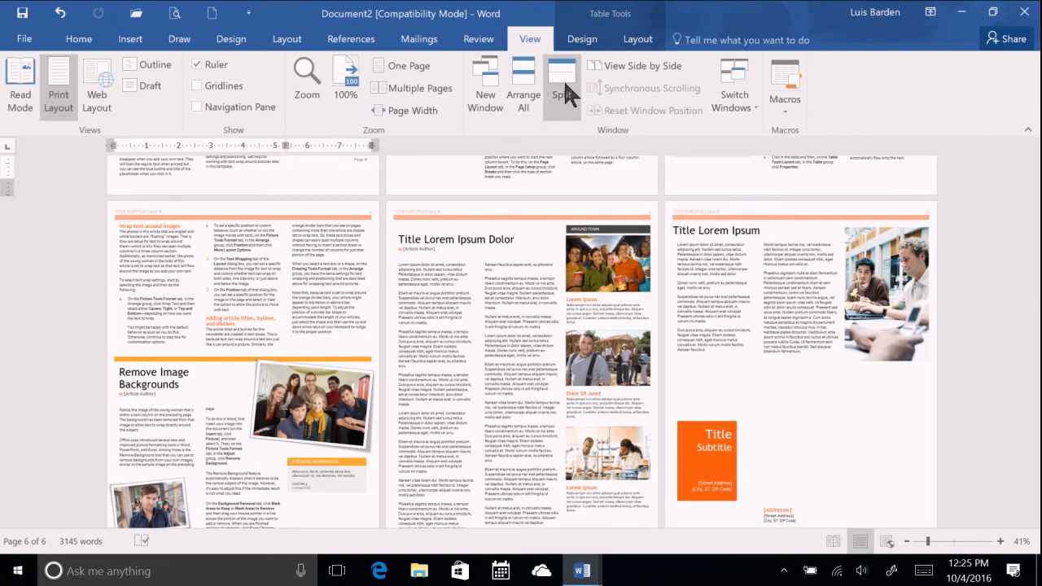
Choose a command in the View ribbon while pages show side by side at 41%.
{"action": "left_click", "coordinate": [561, 85]}
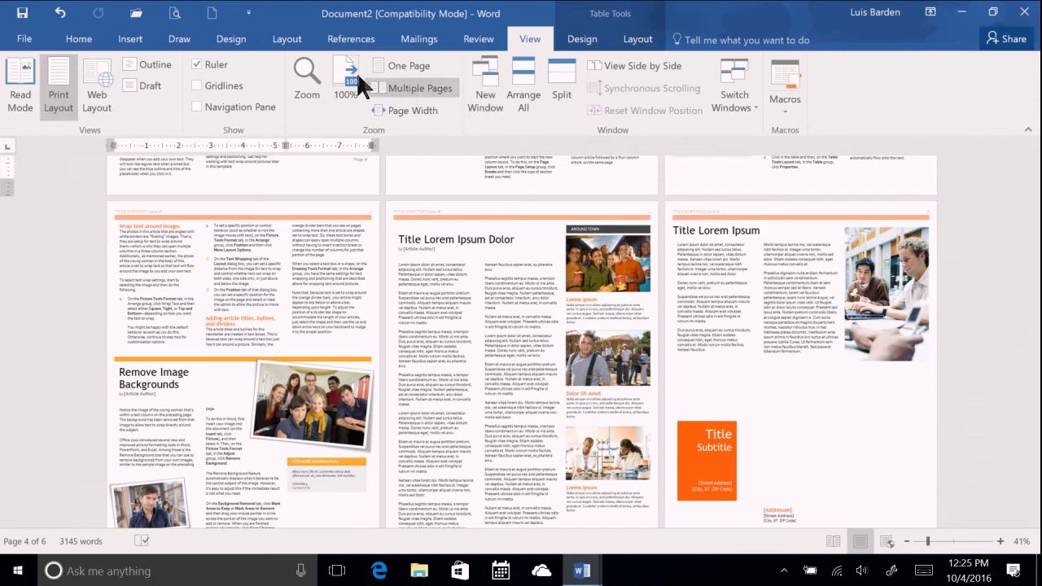
{"action": "mouse_move", "coordinate": [212, 13]}
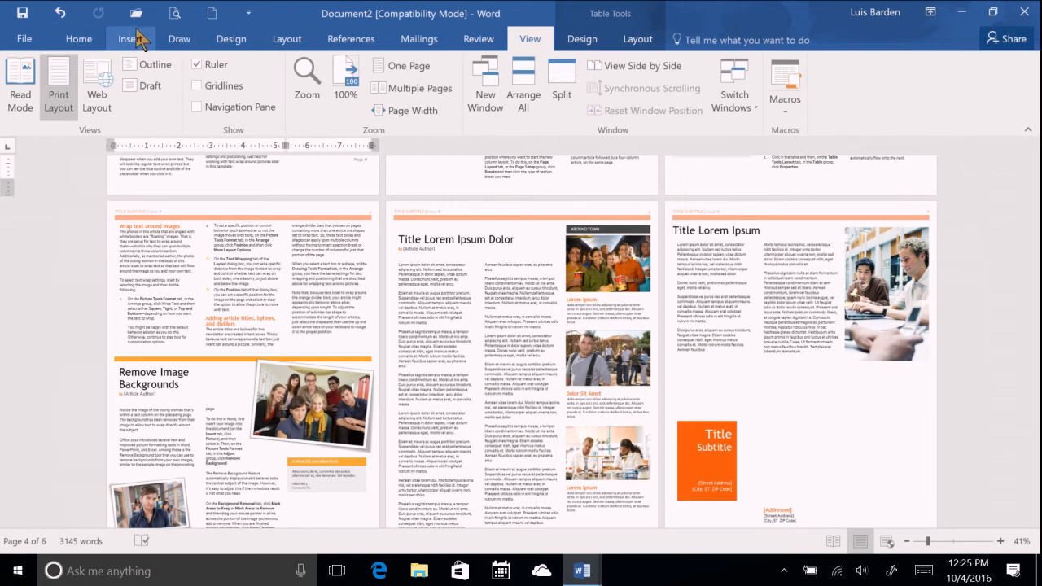
{"action": "mouse_move", "coordinate": [249, 13]}
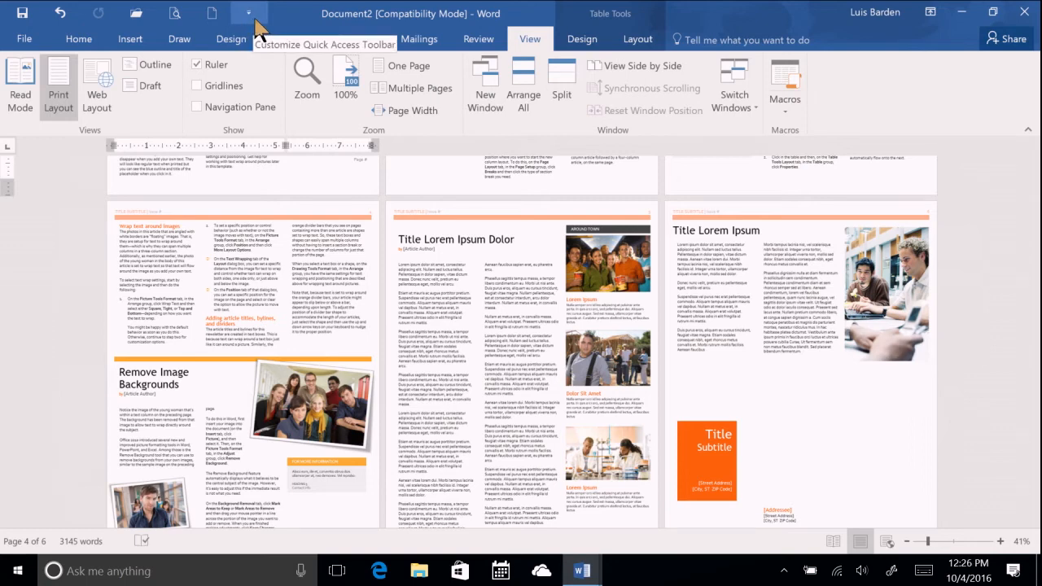
Add the Print Layout command to the Quick Access Toolbar via its right-click menu.
{"action": "left_click", "coordinate": [250, 13]}
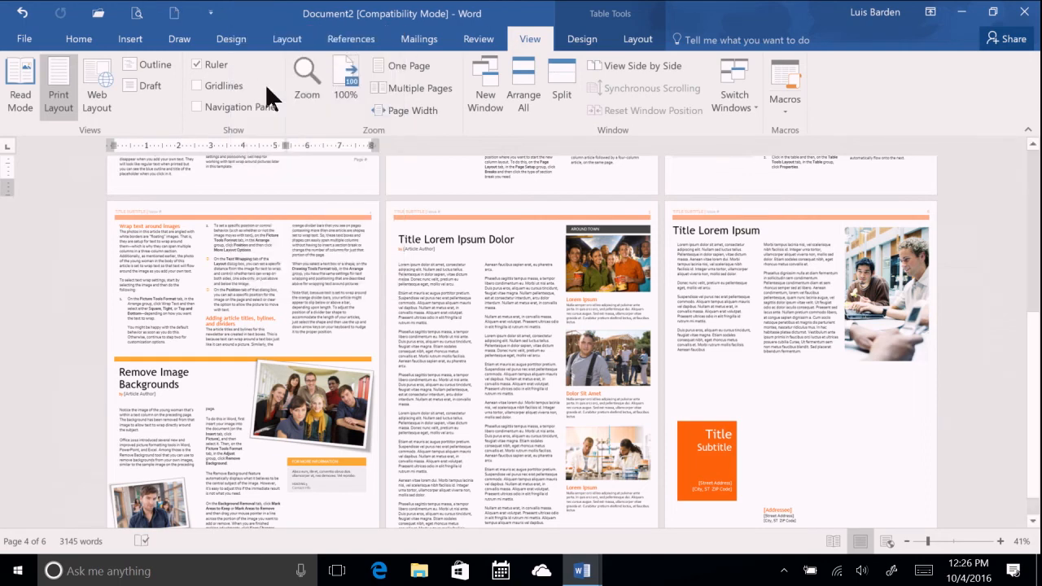
{"action": "mouse_move", "coordinate": [268, 84]}
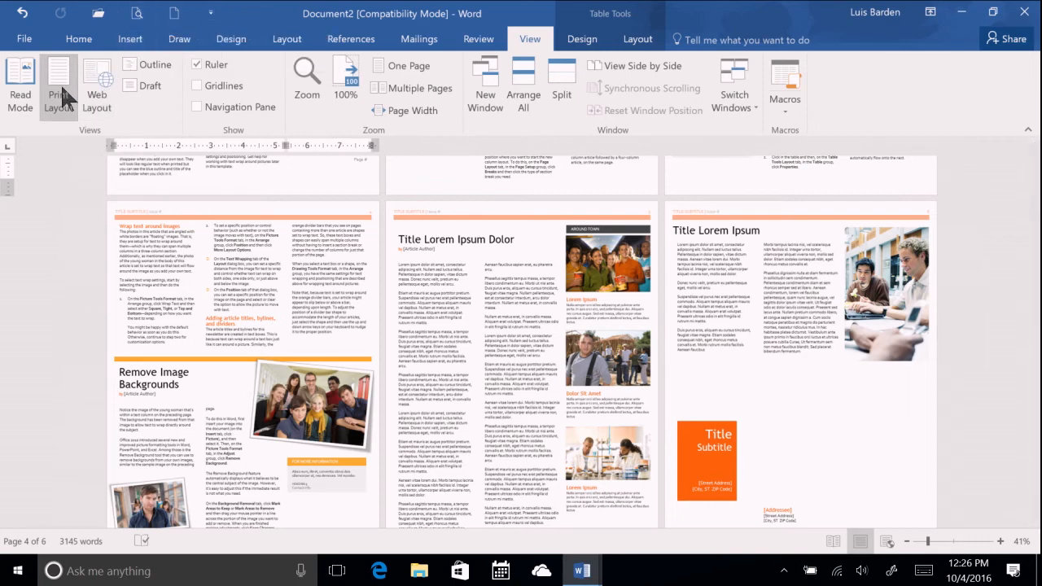
{"action": "mouse_move", "coordinate": [58, 85]}
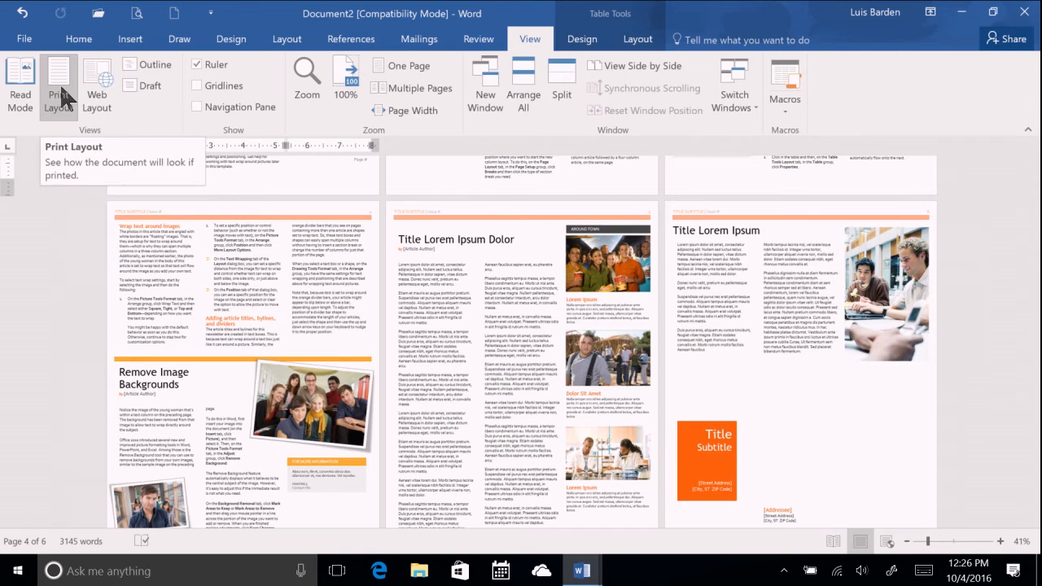
{"action": "right_click", "coordinate": [59, 82]}
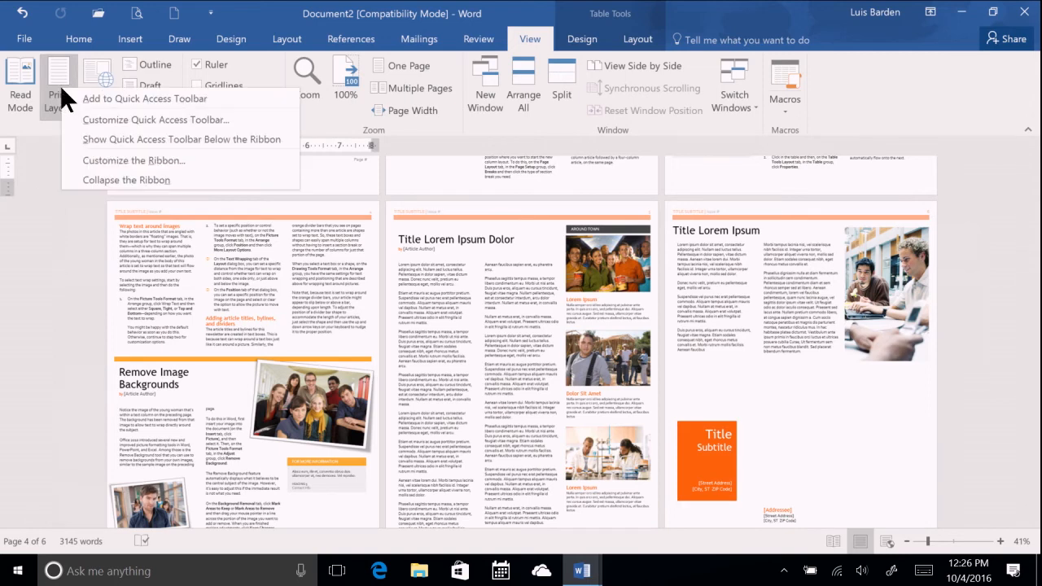
{"action": "mouse_move", "coordinate": [100, 111]}
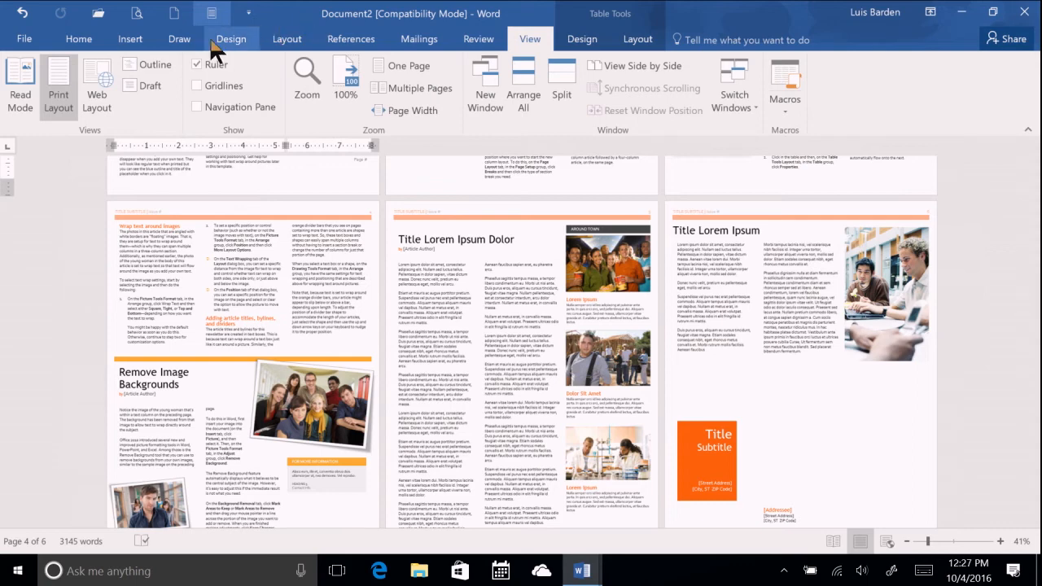
{"action": "left_click", "coordinate": [78, 39]}
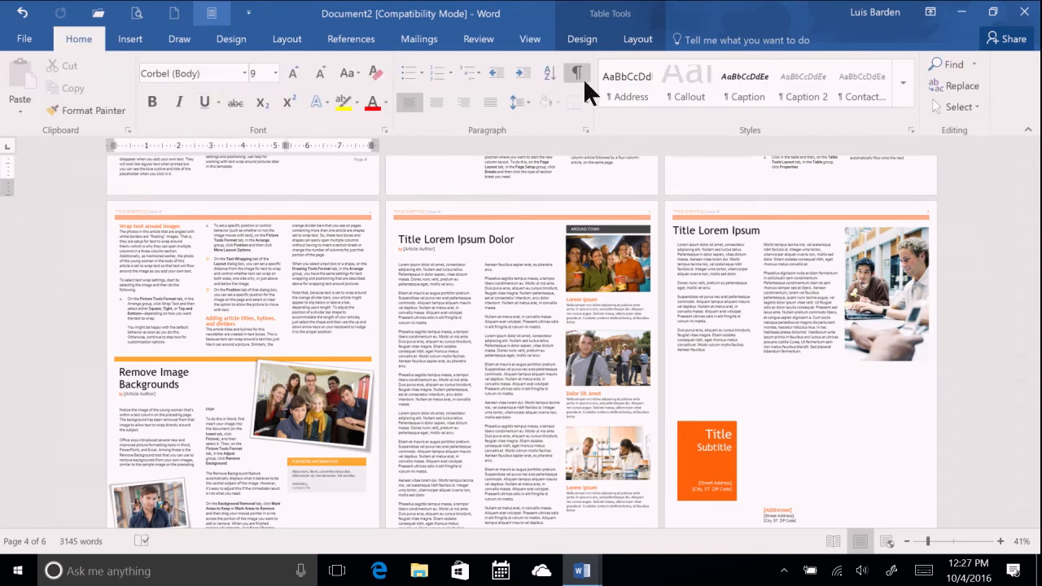
Use a Home ribbon formatting command with the newsletter unchanged at 41%.
{"action": "left_click", "coordinate": [576, 73]}
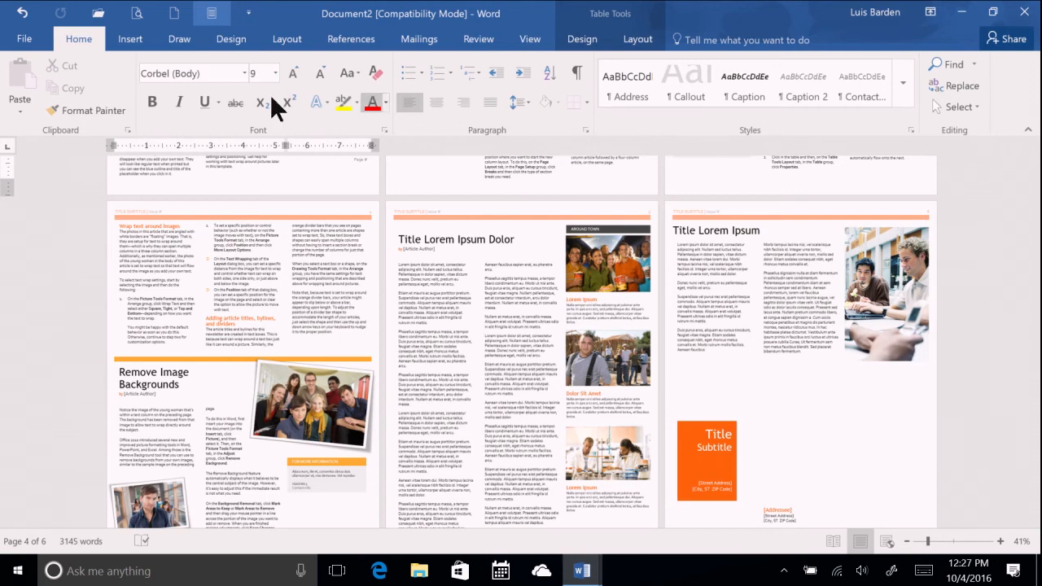
{"action": "left_click", "coordinate": [24, 39]}
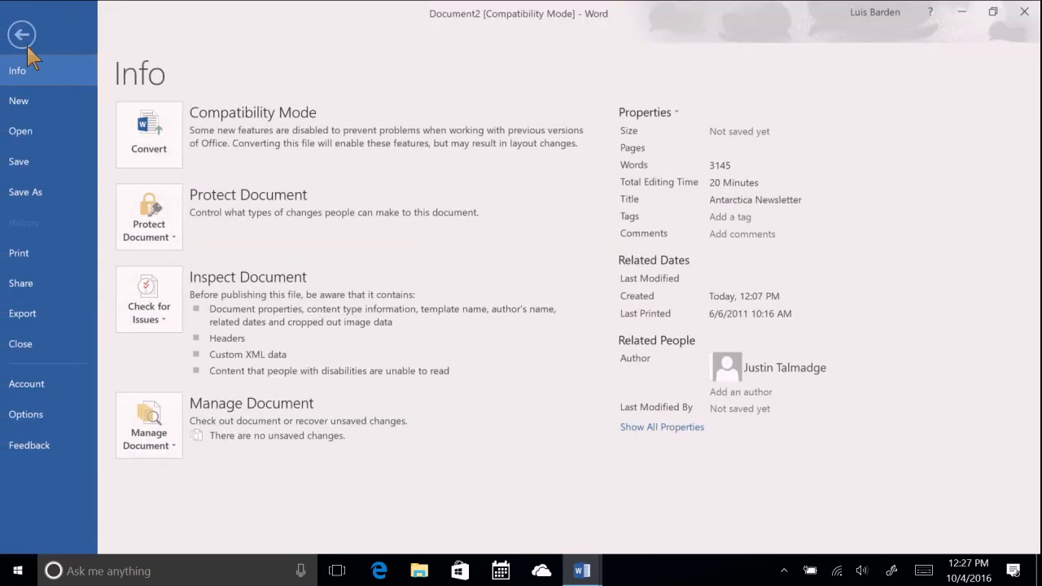
{"action": "left_click", "coordinate": [23, 34]}
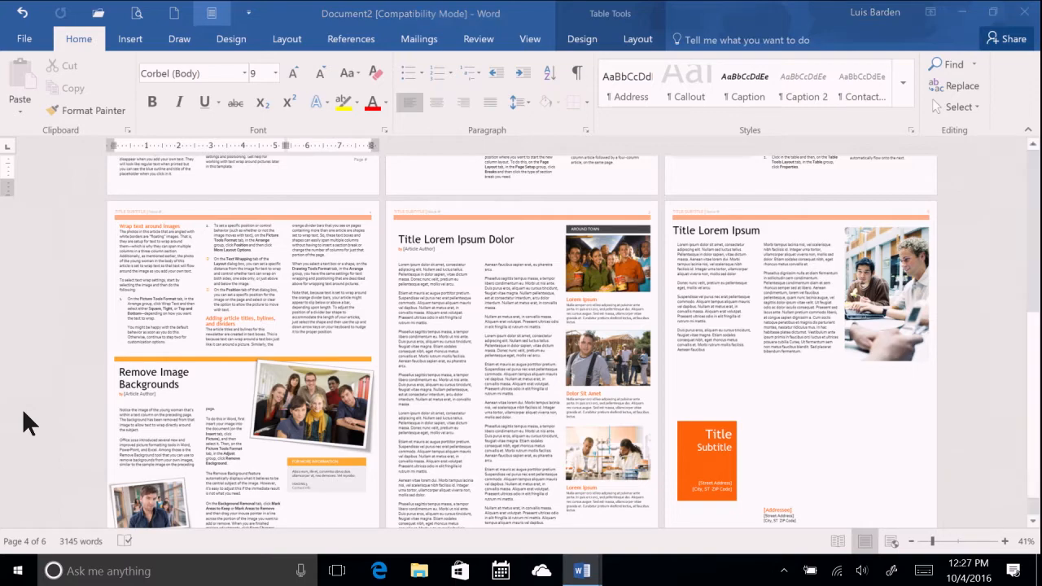
{"action": "left_click", "coordinate": [24, 39]}
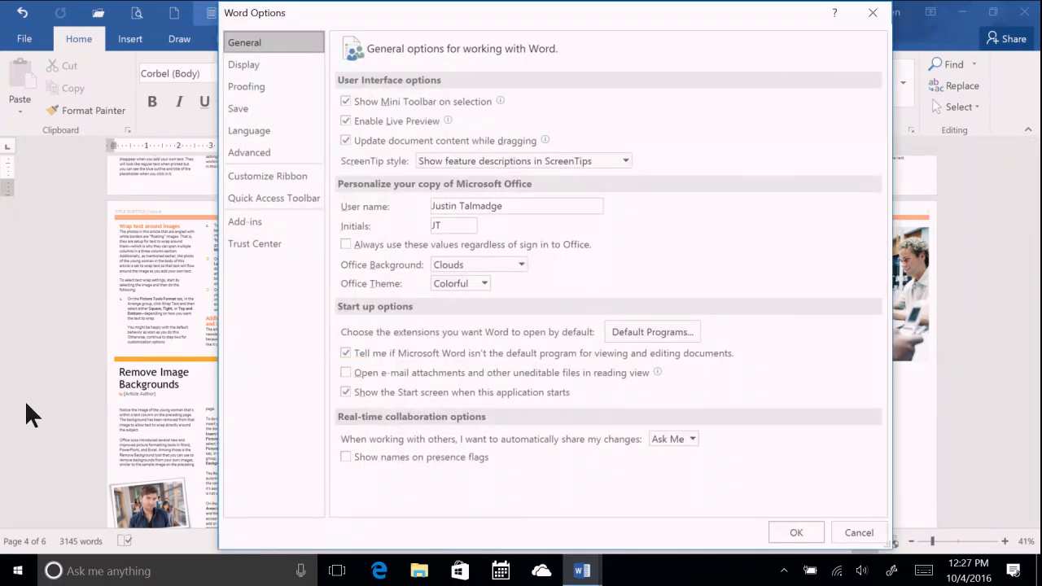
{"action": "left_click", "coordinate": [796, 532]}
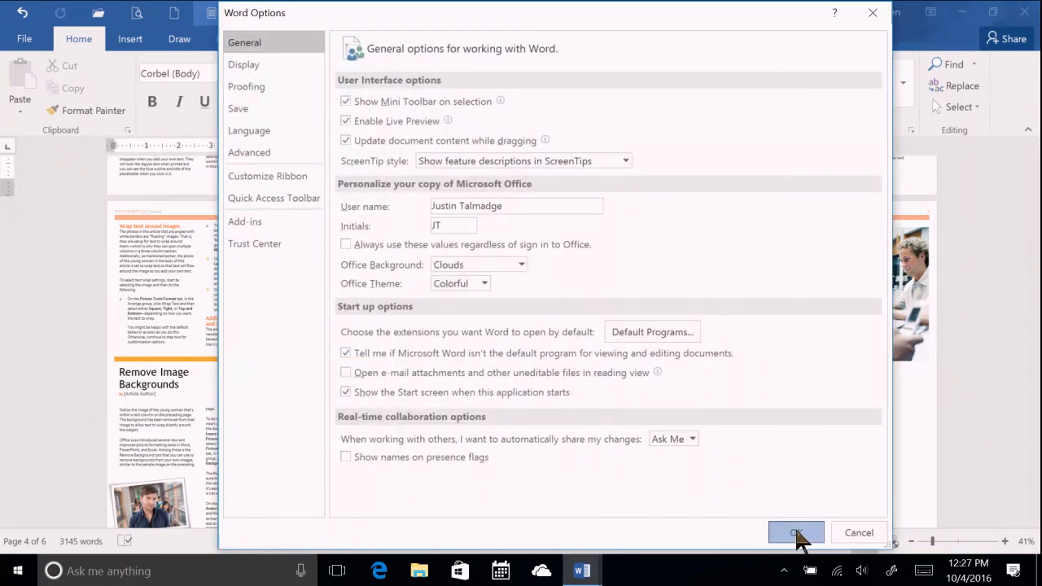
{"action": "left_click", "coordinate": [796, 532]}
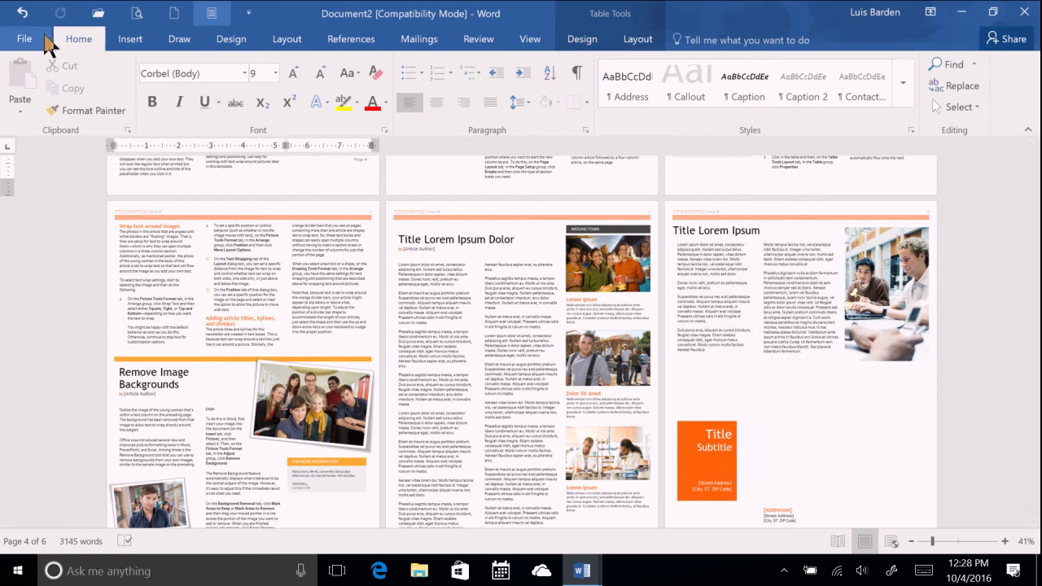
Show the File Info page listing title Newsletter and 3,145 words.
{"action": "left_click", "coordinate": [24, 40]}
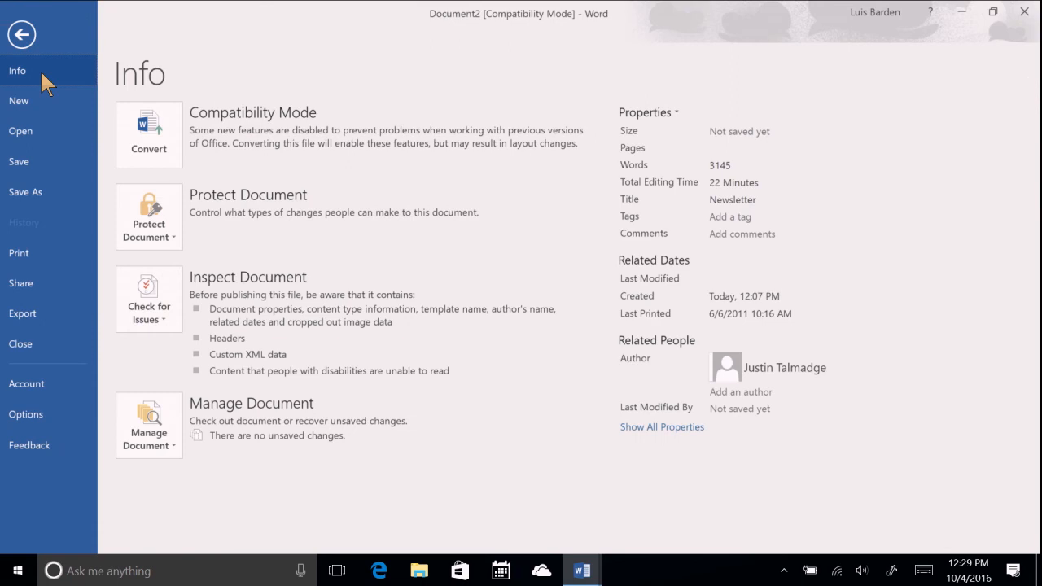
{"action": "mouse_move", "coordinate": [89, 101]}
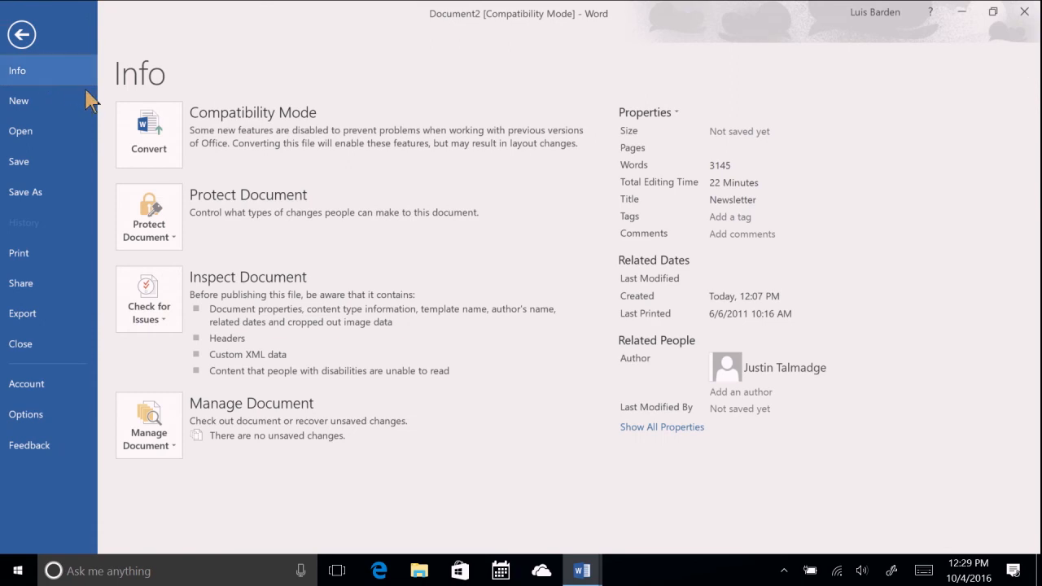